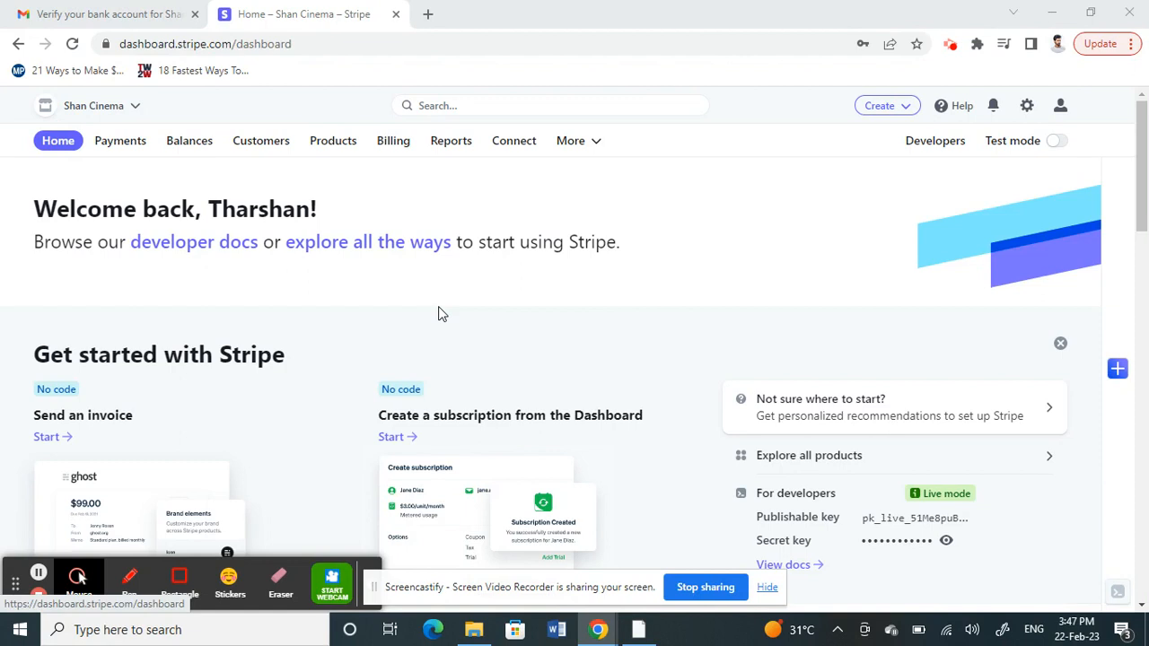
{"action": "mouse_move", "coordinate": [449, 189]}
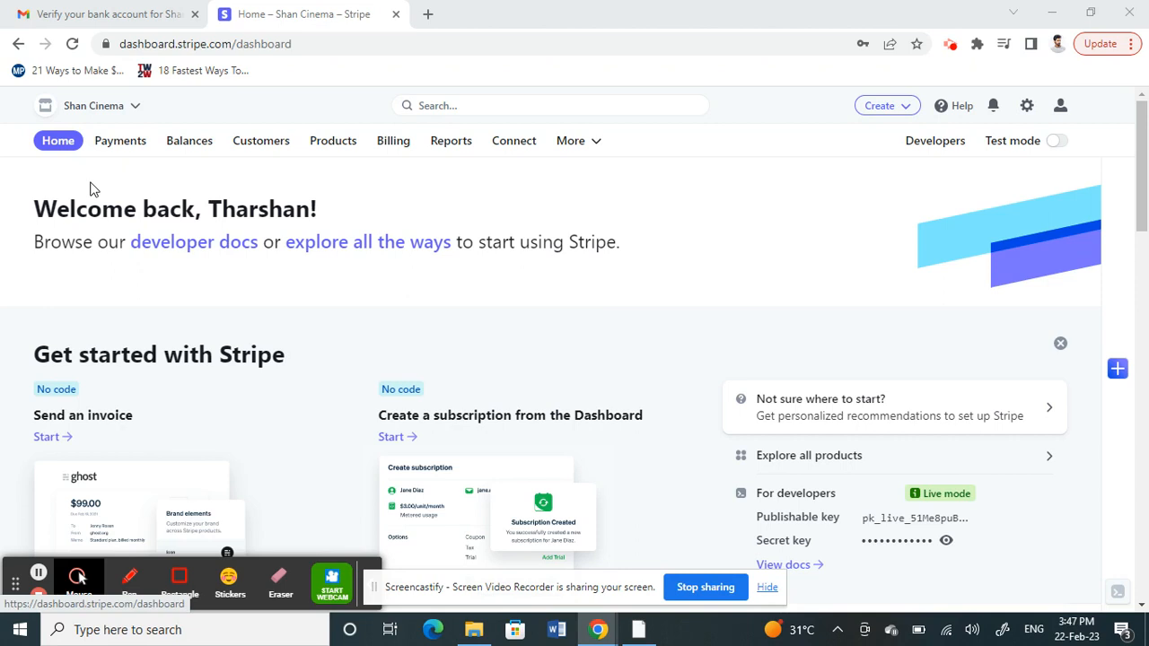
{"action": "mouse_move", "coordinate": [795, 259]}
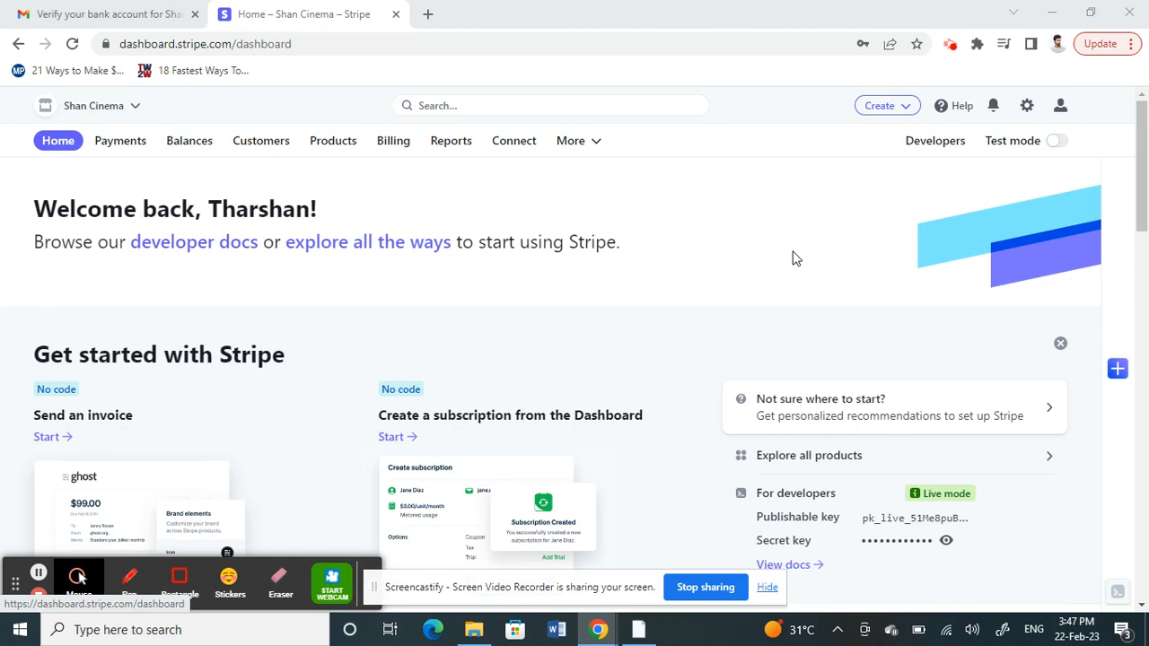
{"action": "mouse_move", "coordinate": [1057, 176]}
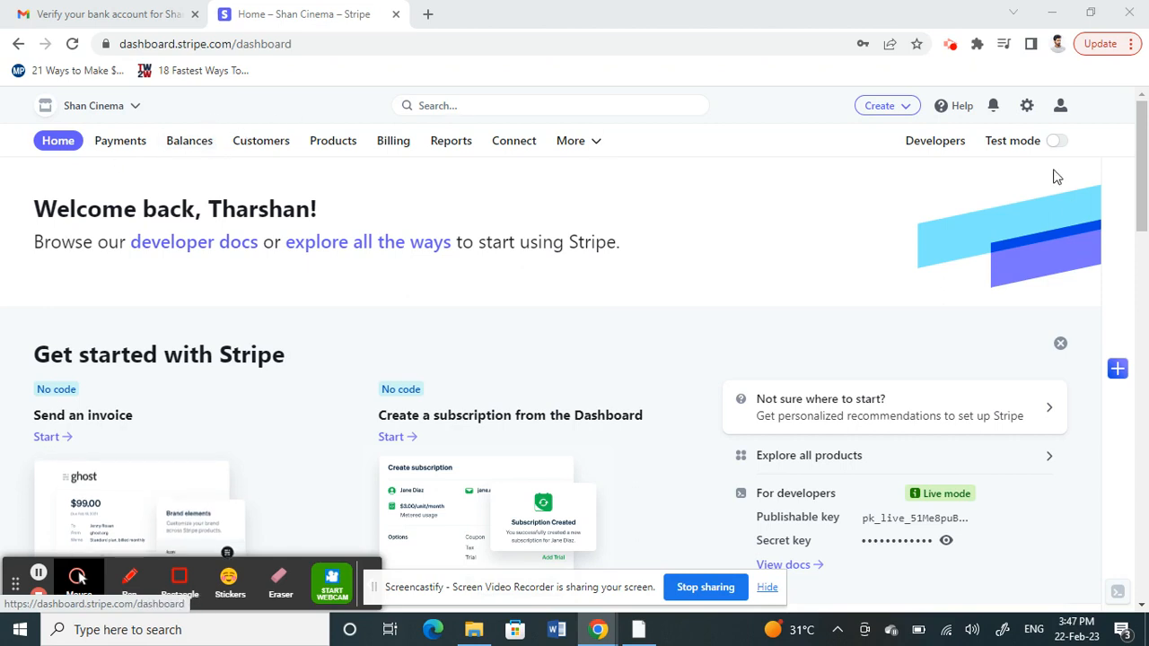
{"action": "mouse_move", "coordinate": [260, 178]}
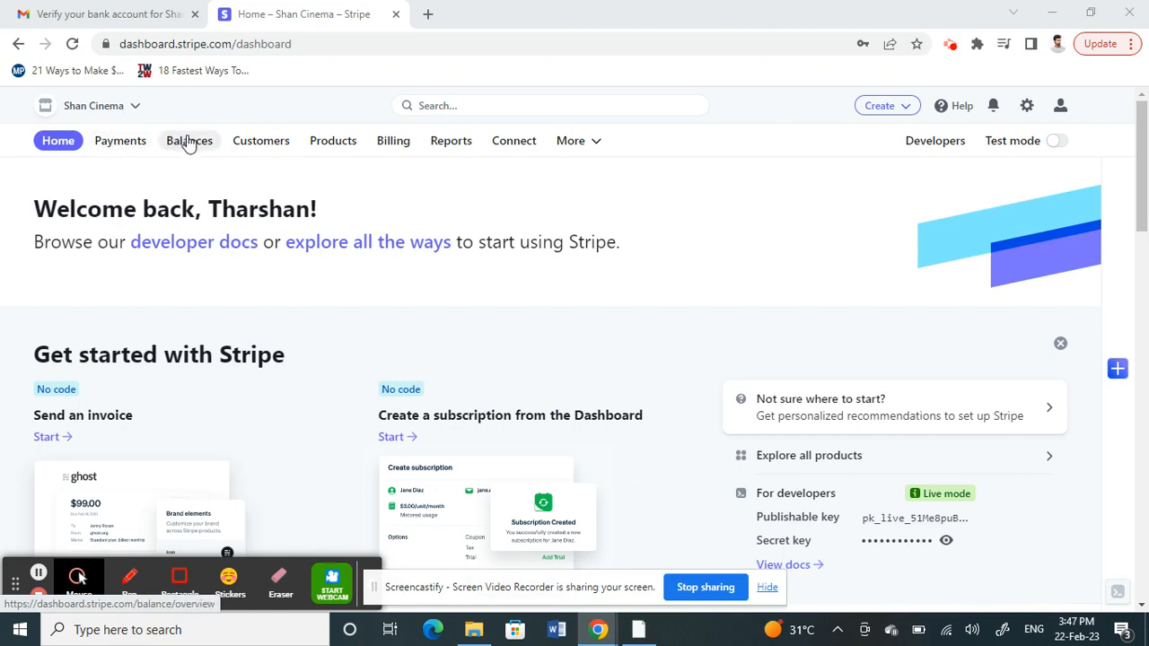
Step: Open the Balances overview showing the $0.00 AUD balance
{"action": "left_click", "coordinate": [188, 140]}
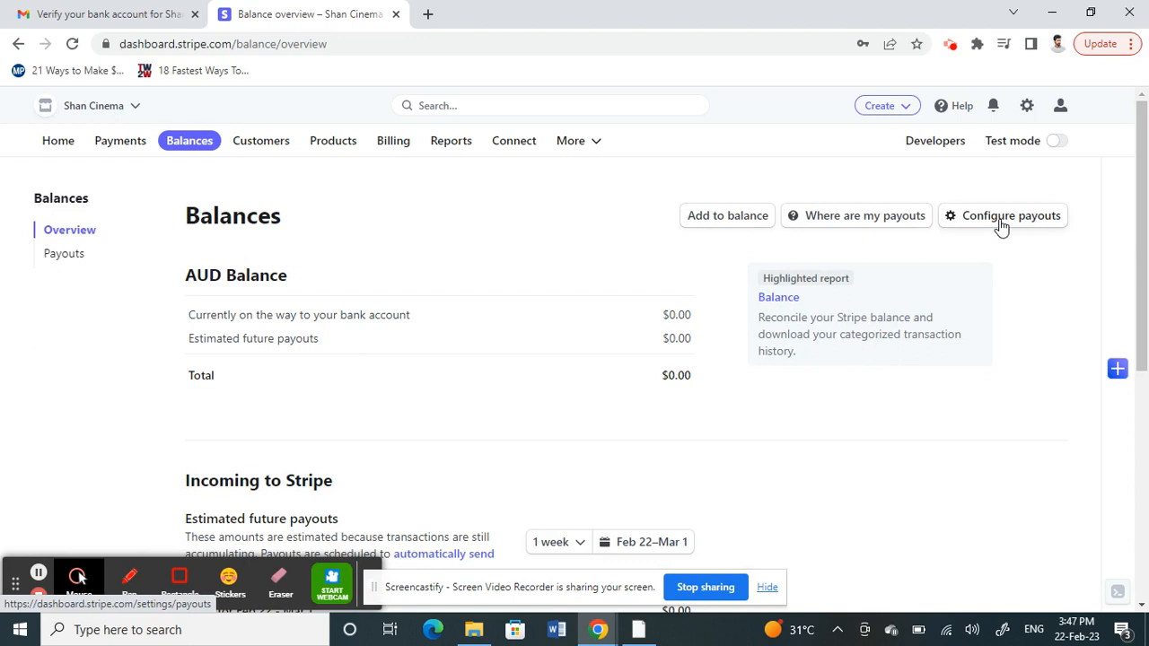
Step: Open payout settings to see AUD paid daily to the CBA account
{"action": "left_click", "coordinate": [1010, 215]}
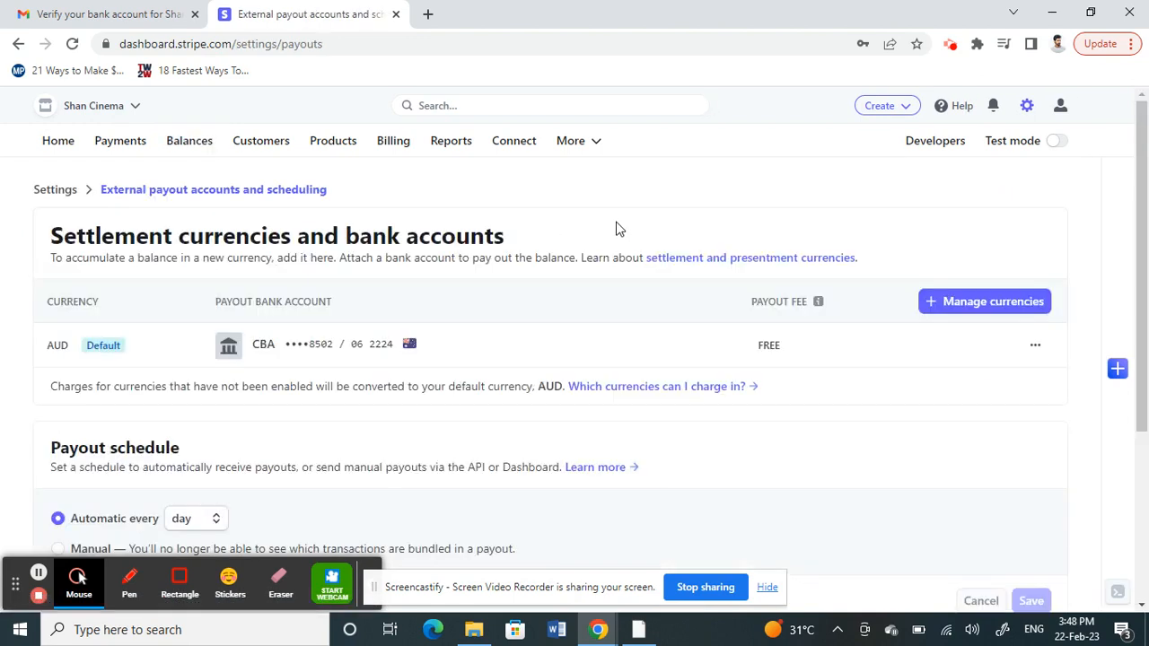
{"action": "mouse_move", "coordinate": [29, 366]}
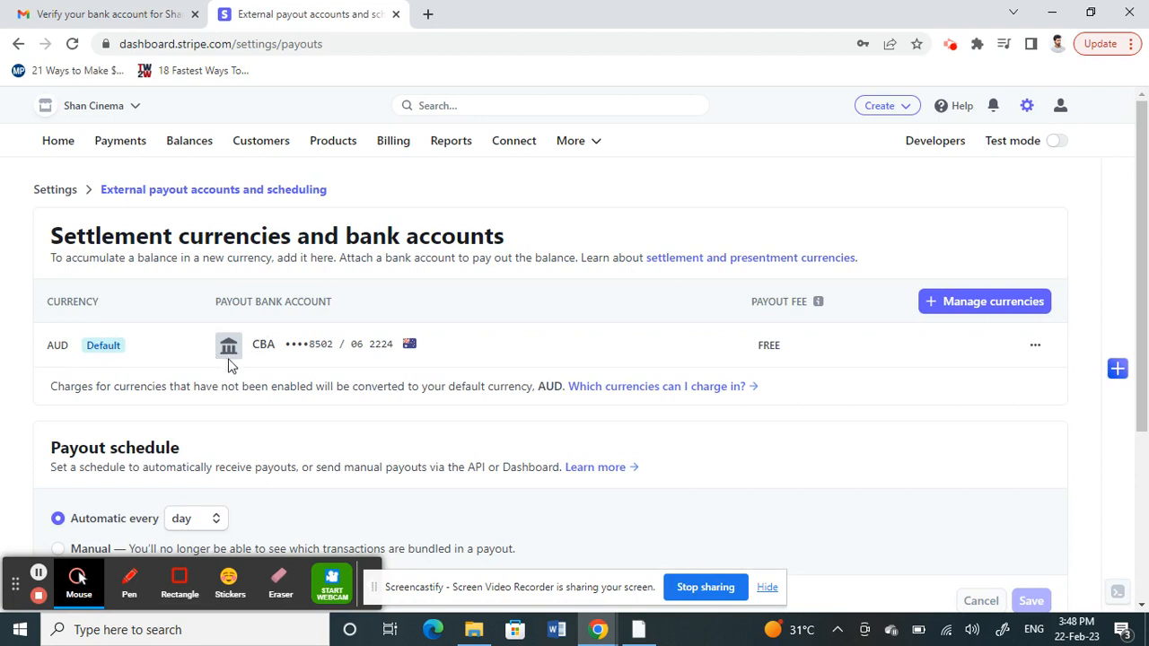
{"action": "mouse_move", "coordinate": [274, 347]}
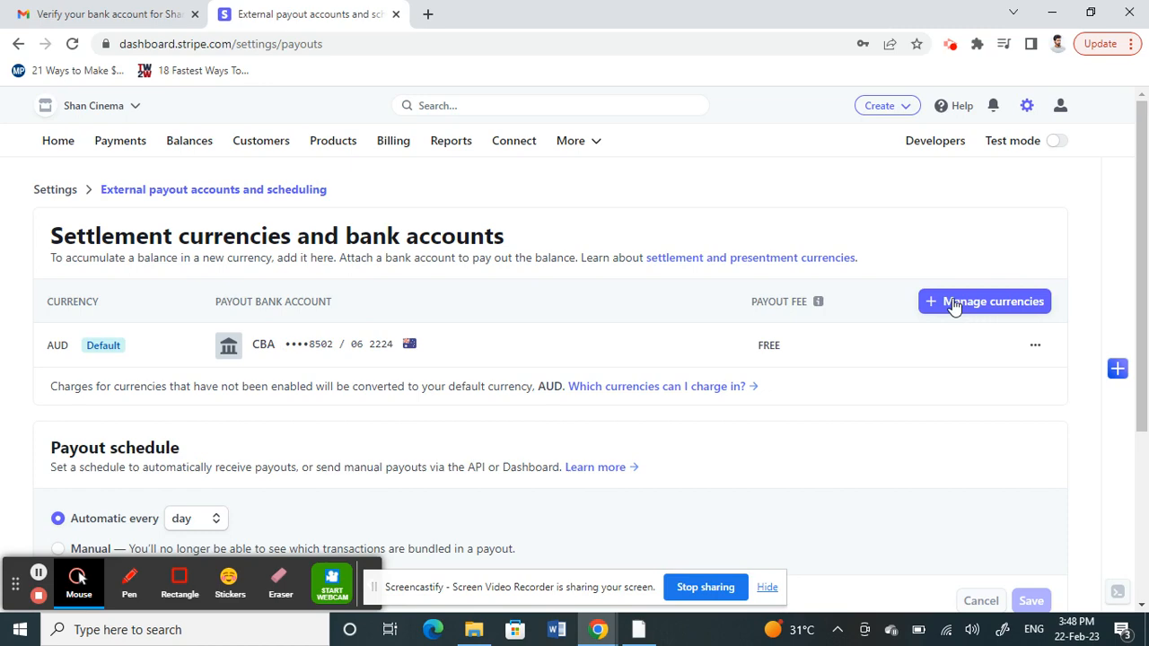
Step: Add USD – US Dollar as a new settlement currency via Manage currencies
{"action": "left_click", "coordinate": [983, 301]}
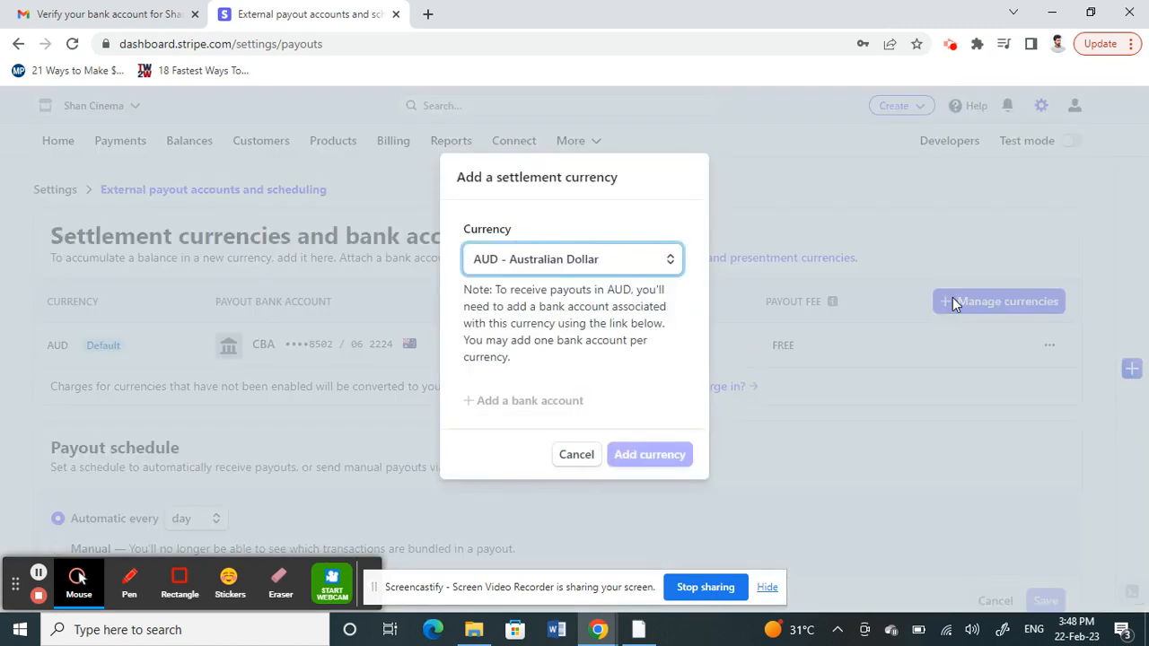
{"action": "left_click", "coordinate": [573, 260]}
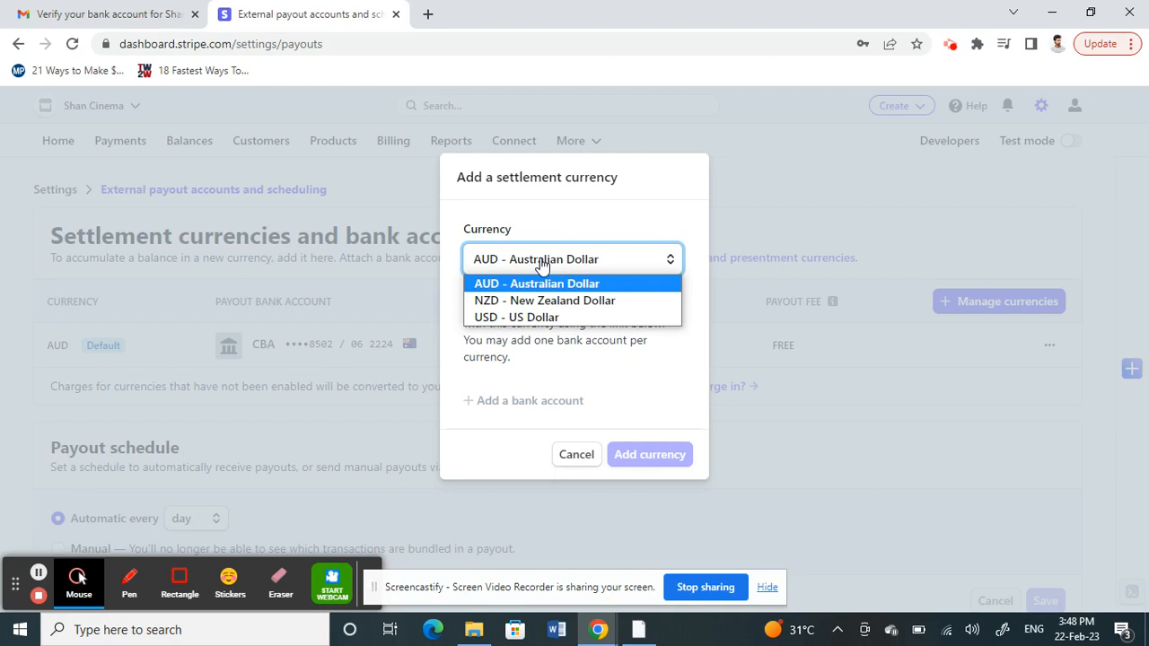
{"action": "mouse_move", "coordinate": [517, 317]}
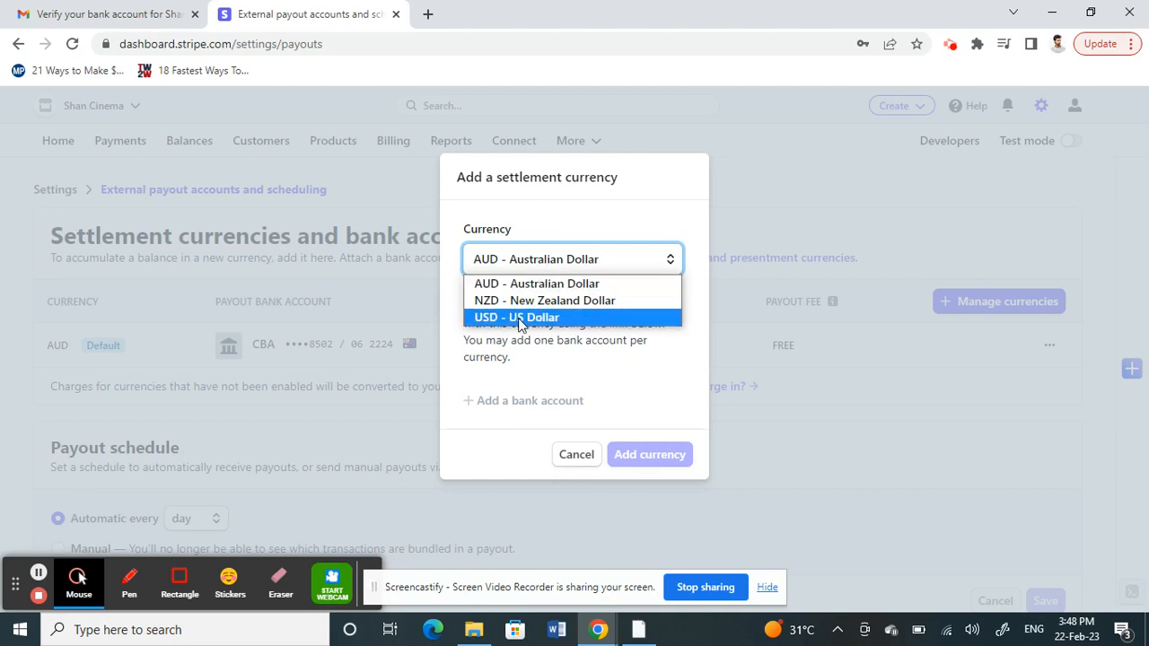
{"action": "left_click", "coordinate": [516, 317]}
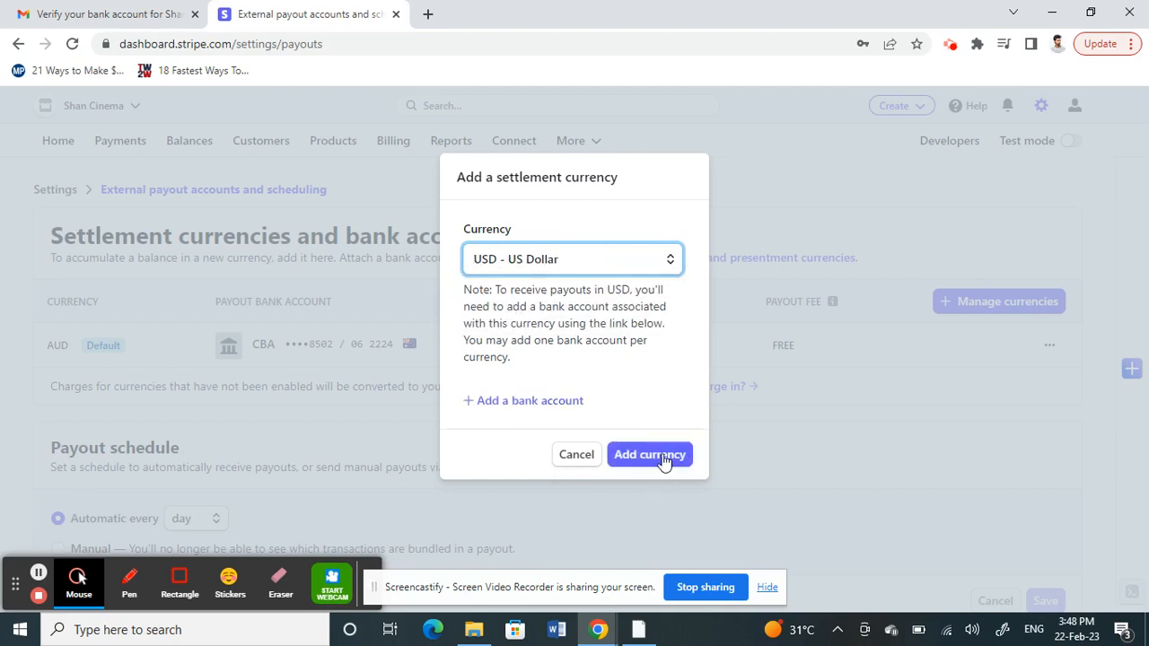
{"action": "left_click", "coordinate": [649, 453]}
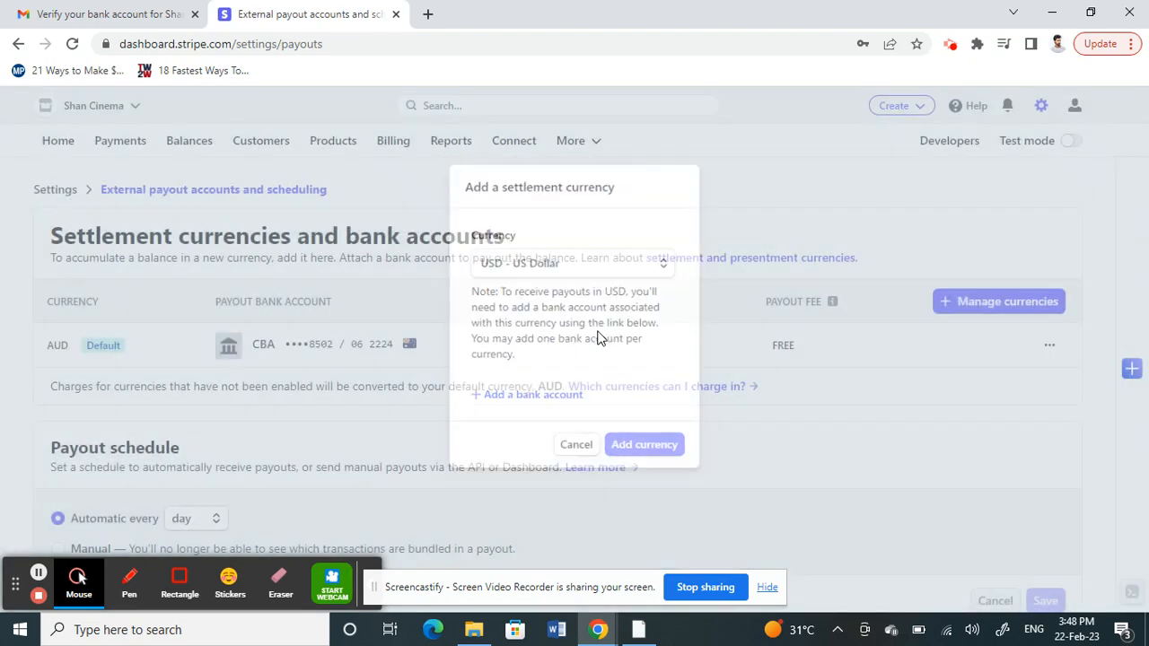
Step: Open the add-bank-account form for USD payouts from the USD row
{"action": "left_click", "coordinate": [644, 445]}
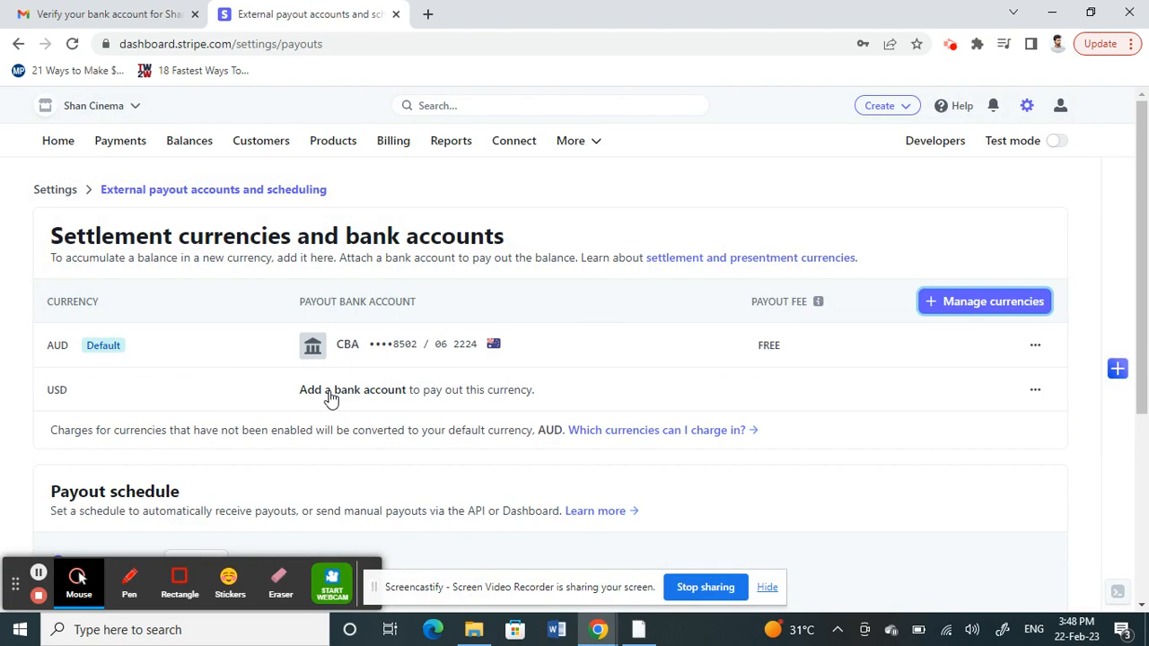
{"action": "left_click", "coordinate": [352, 389]}
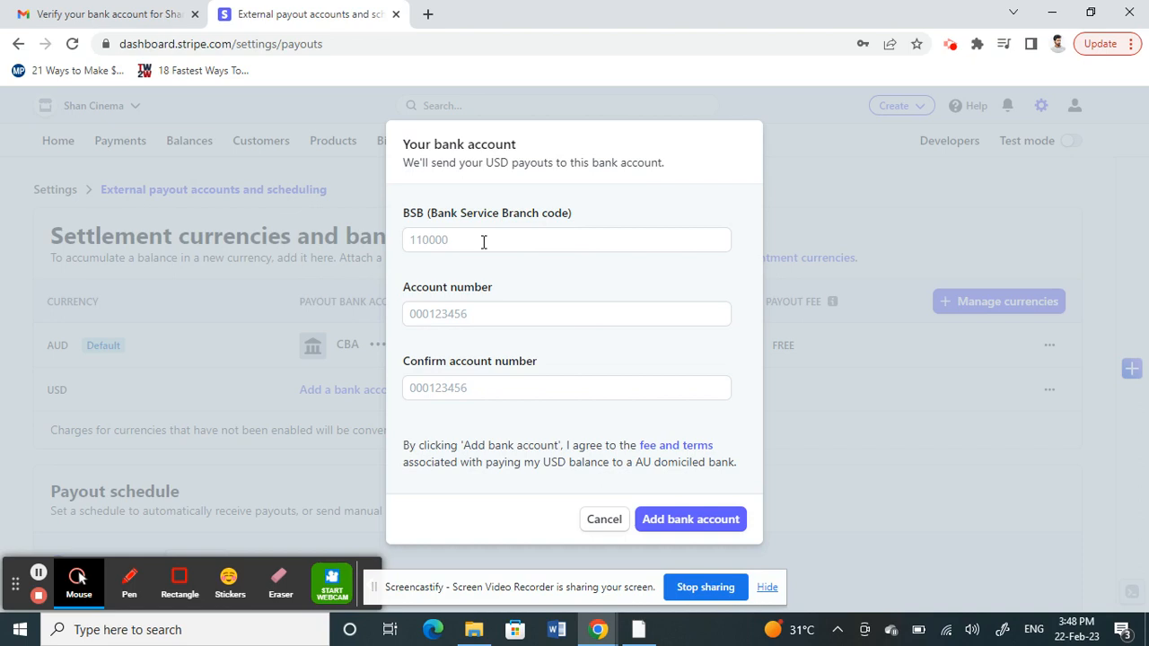
{"action": "left_click", "coordinate": [566, 313]}
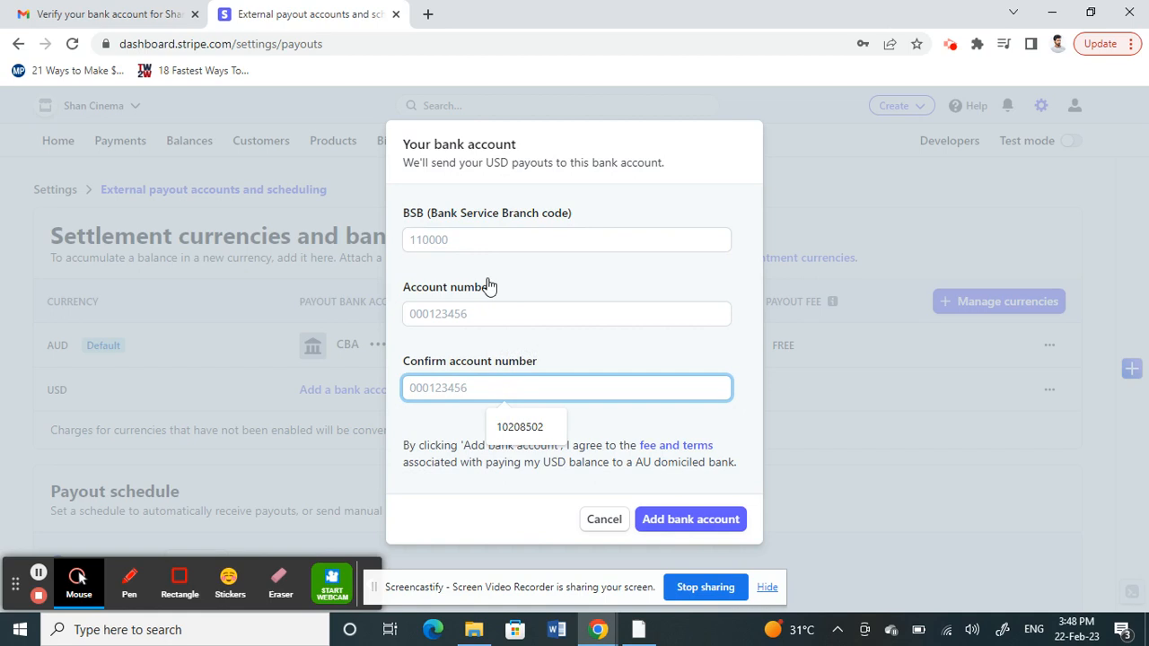
{"action": "mouse_move", "coordinate": [499, 276]}
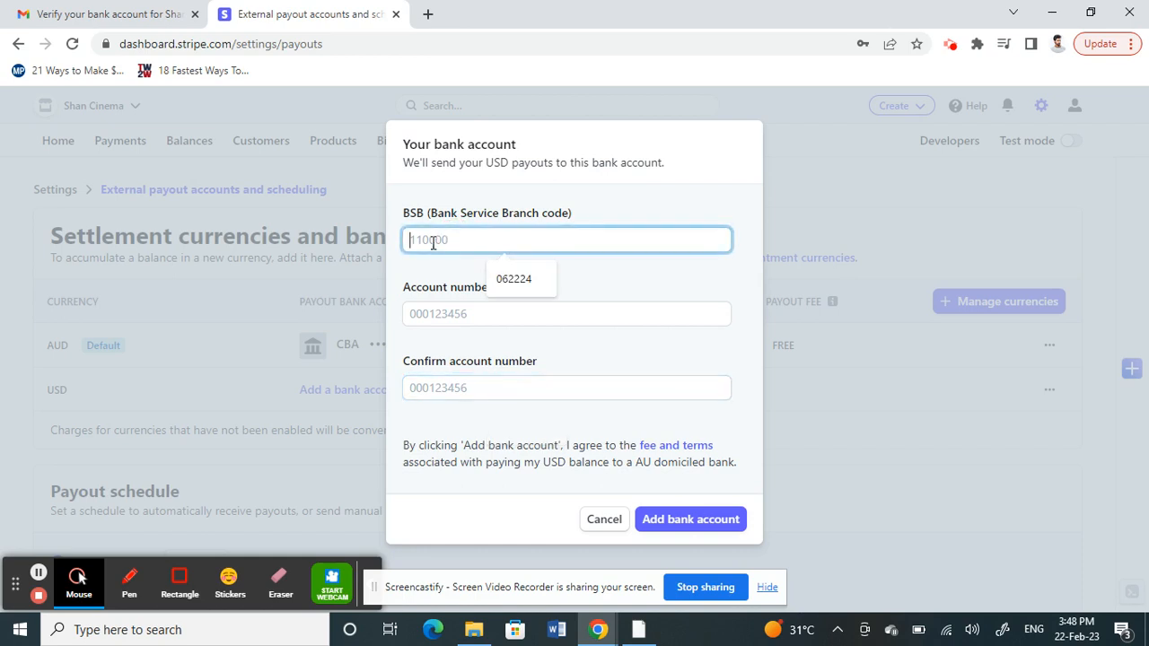
{"action": "left_click", "coordinate": [446, 315]}
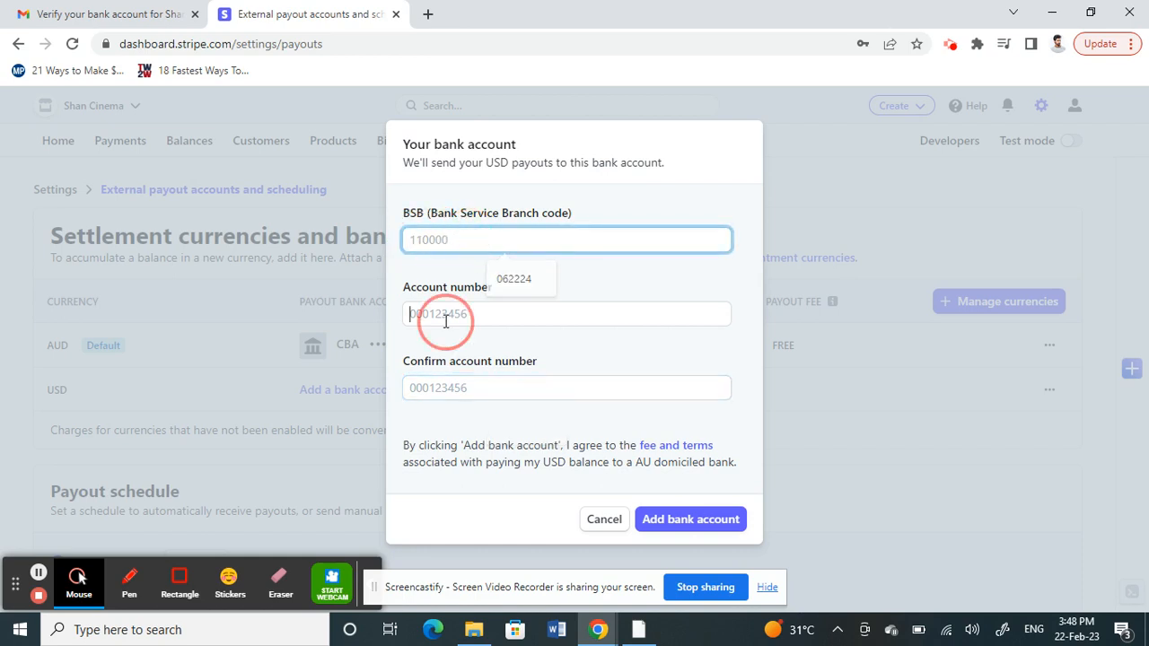
{"action": "left_click", "coordinate": [567, 387]}
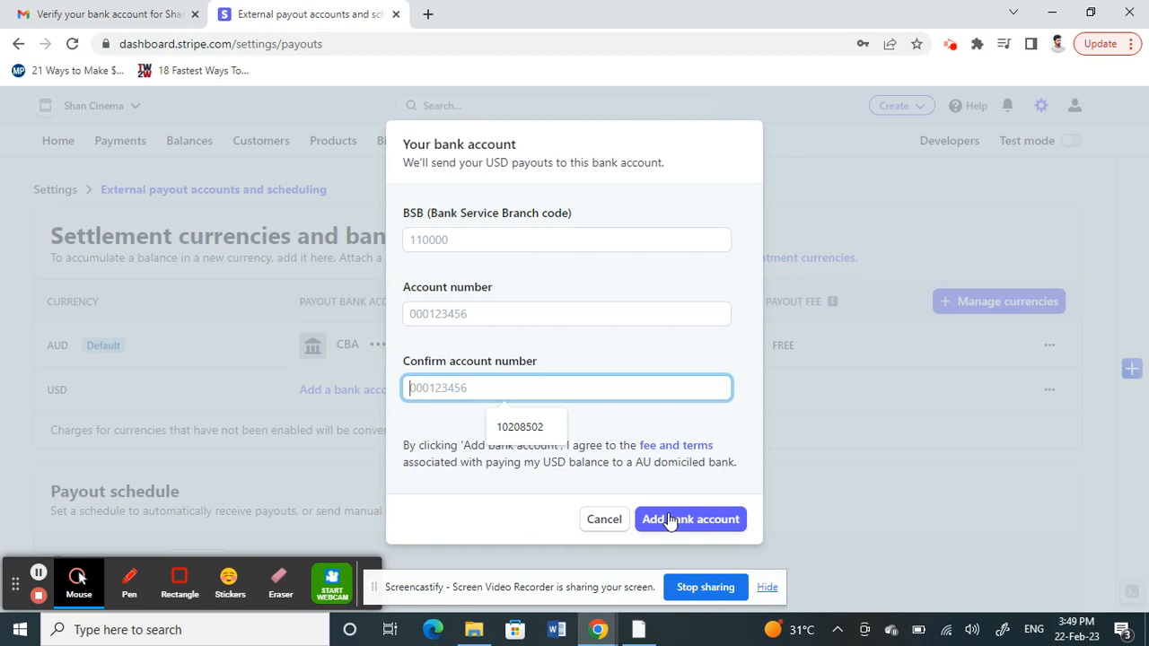
{"action": "mouse_move", "coordinate": [666, 503]}
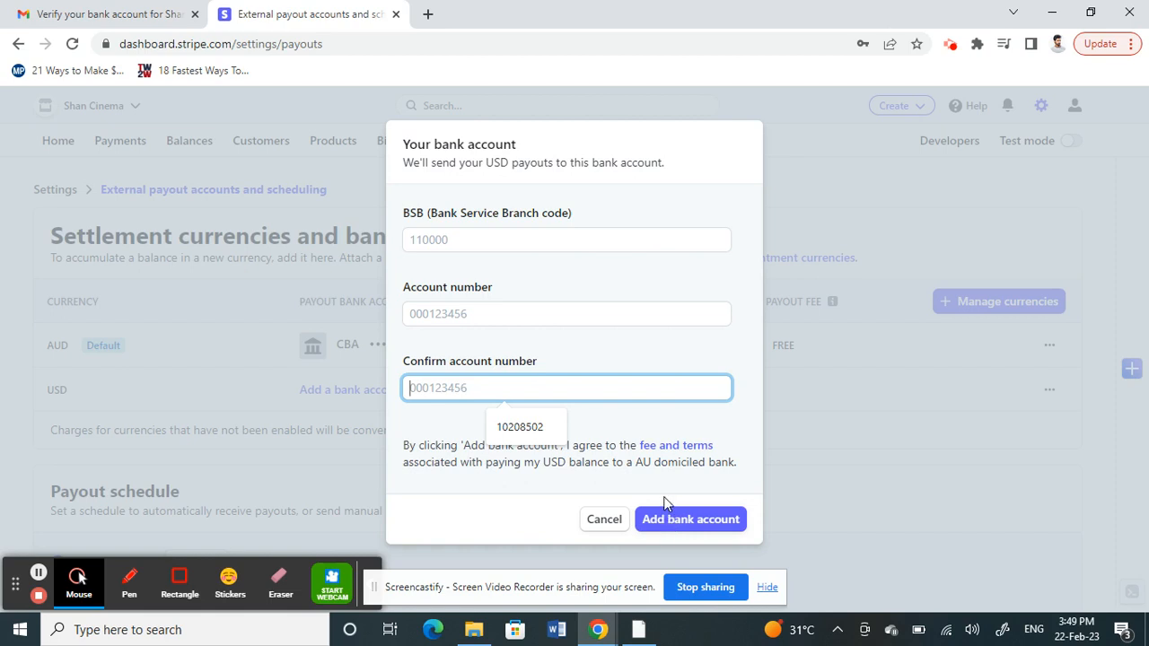